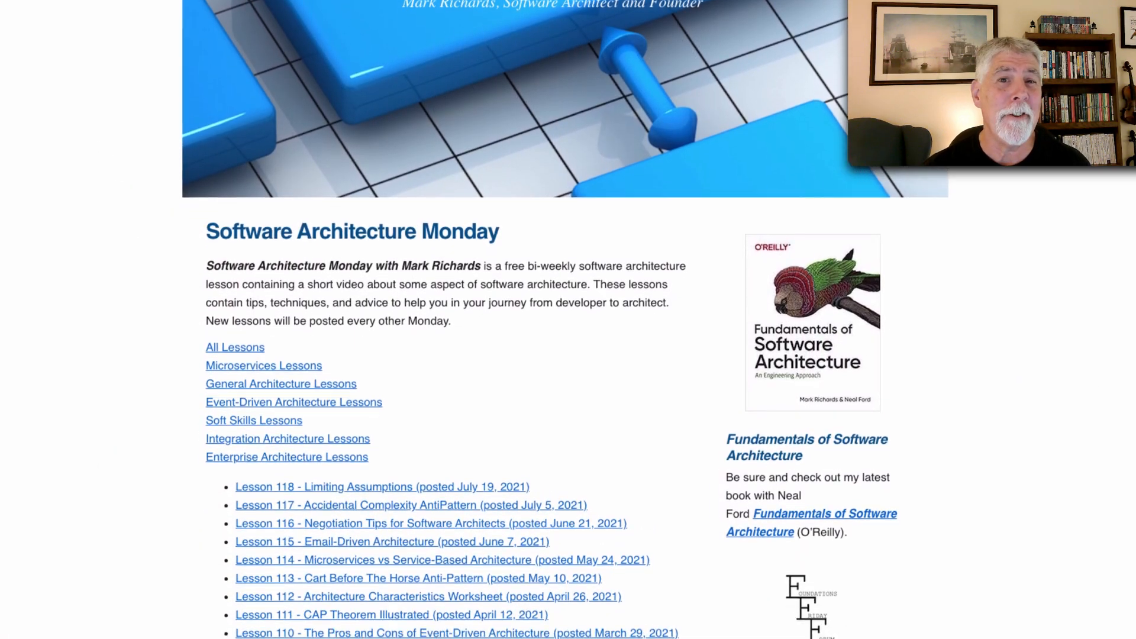
- Advance to the Representational Consistency slide showing the Polyglot Media data flow diagram
scroll(down, 3)
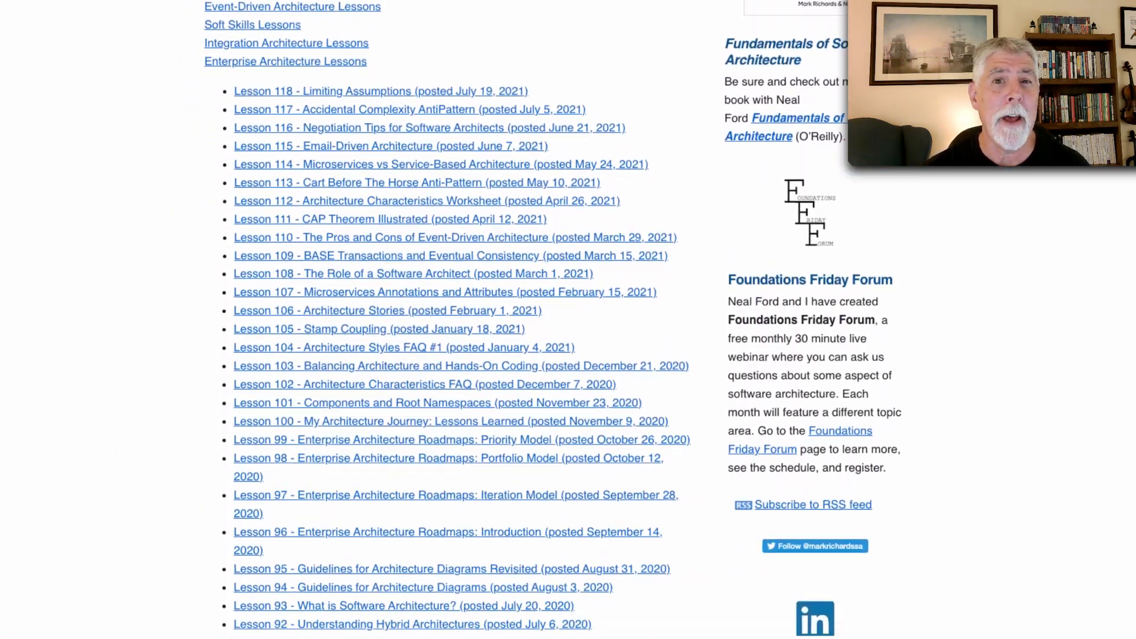
scroll(down, 3)
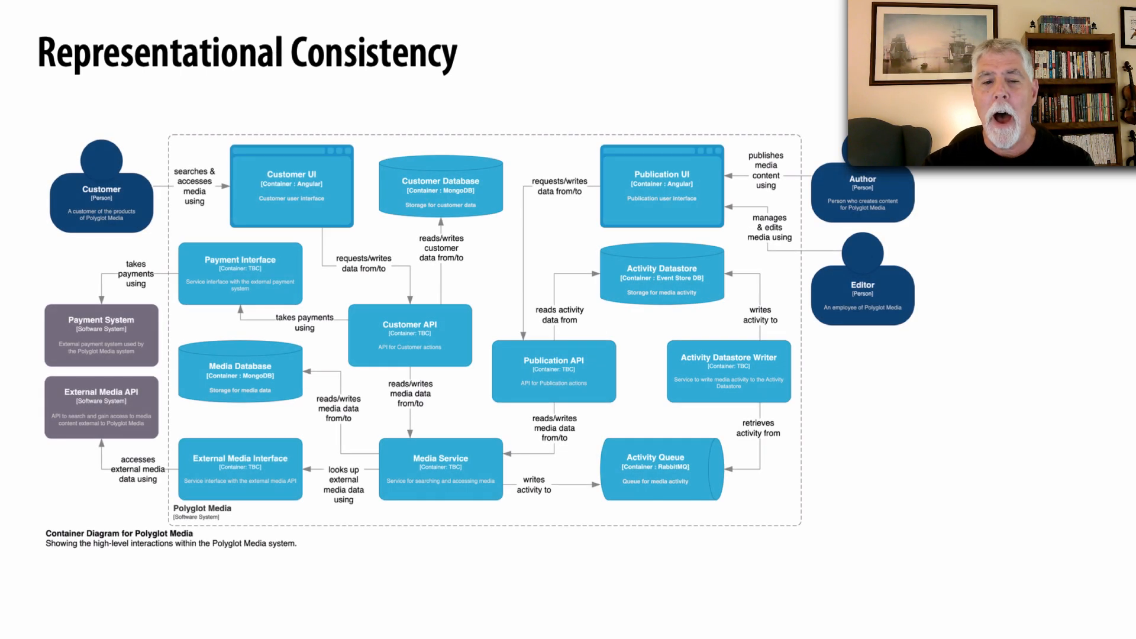
key(right)
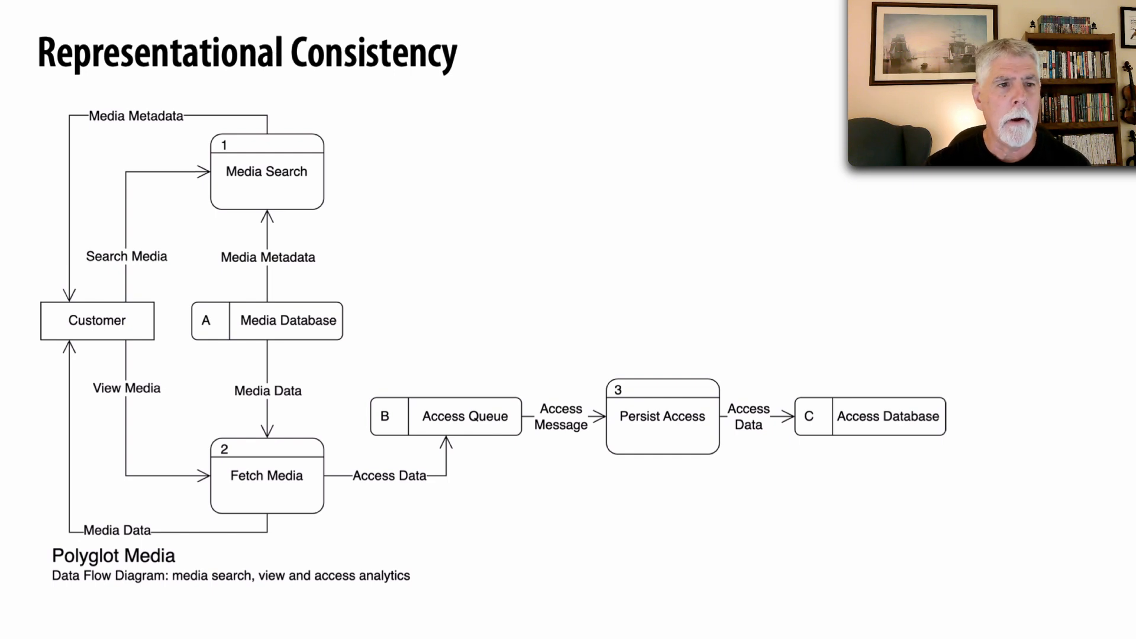